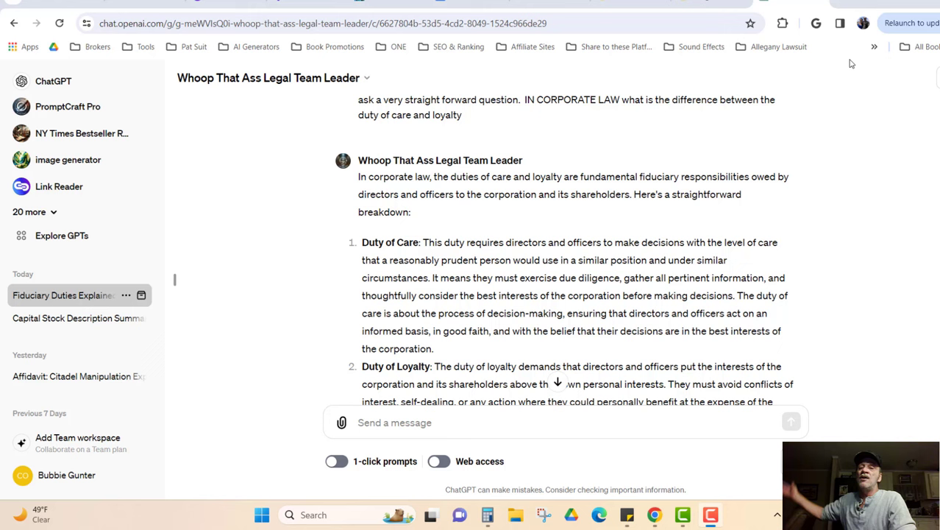
mouse_move(897, 111)
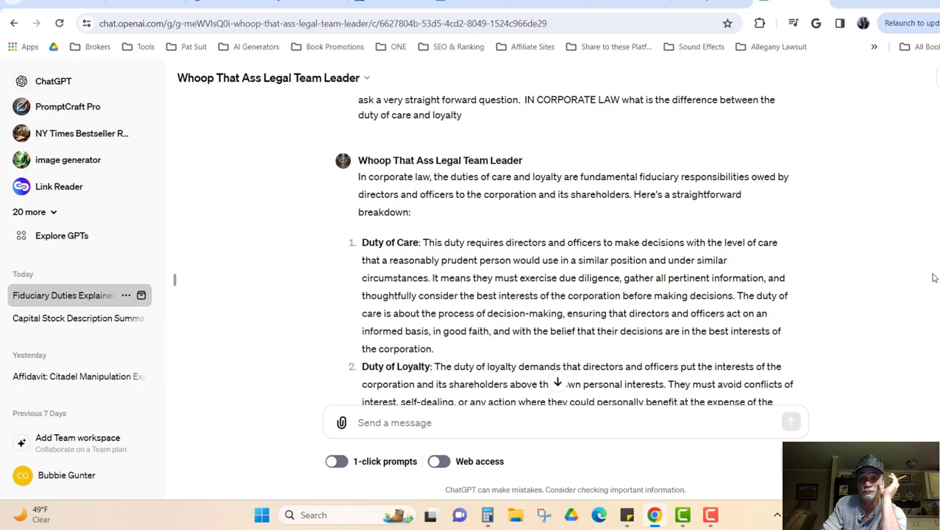
scroll("down", 3)
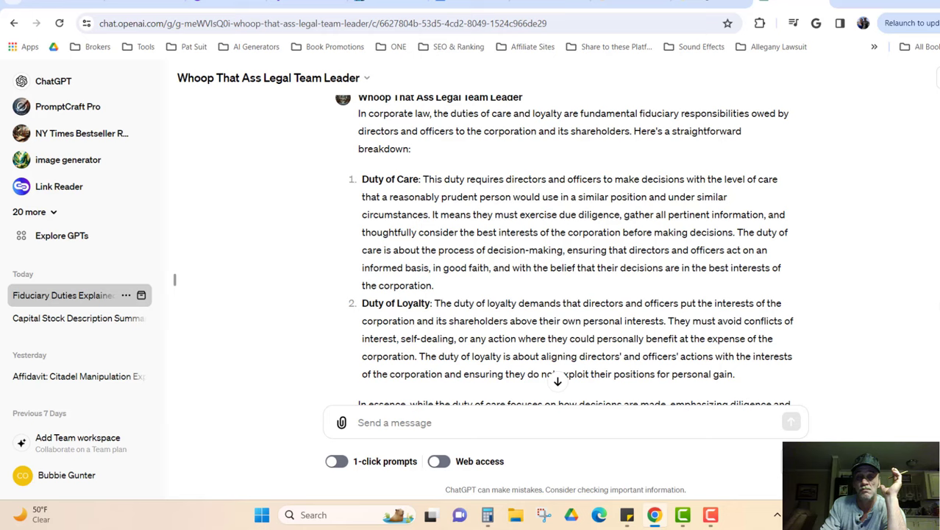
scroll("down", 3)
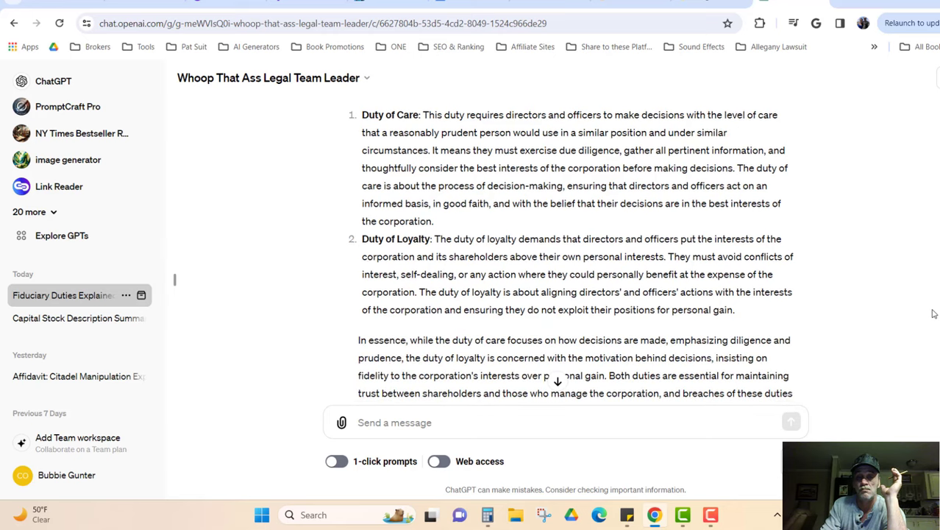
scroll("down", 3)
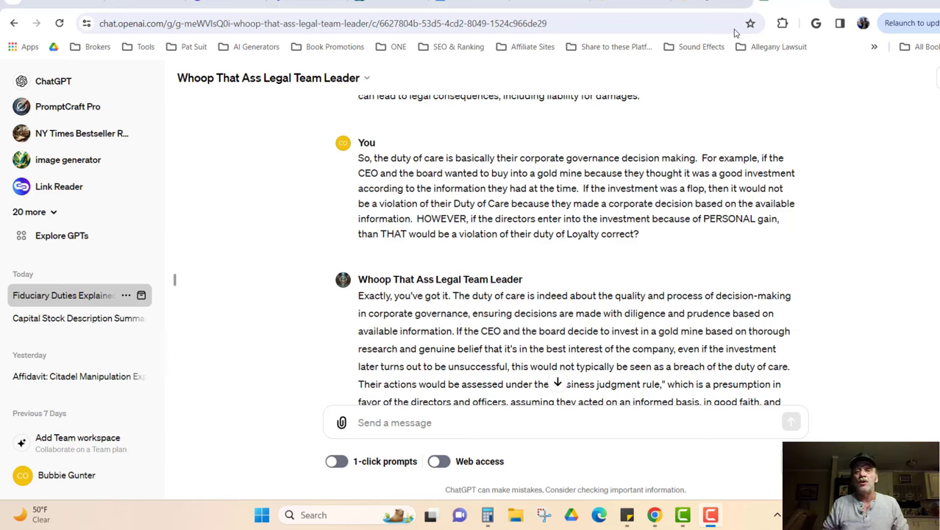
scroll("down", 3)
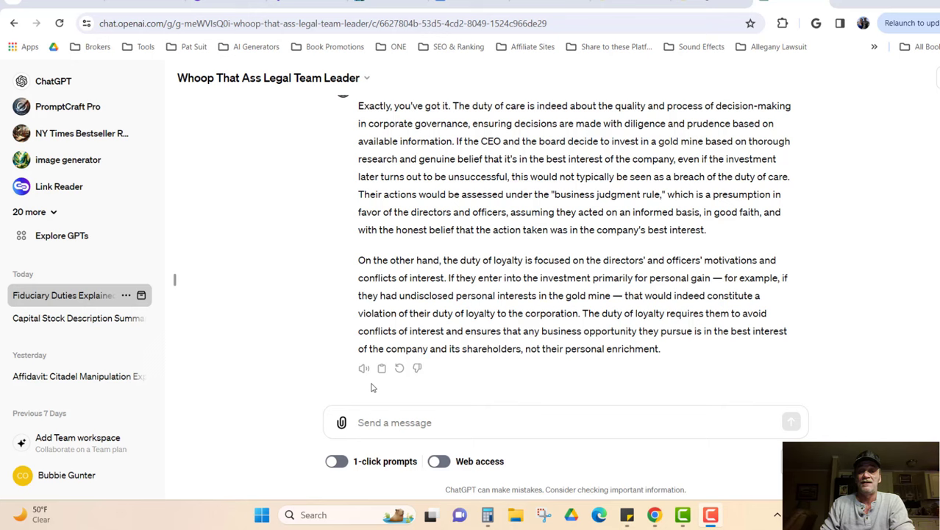
scroll("up", 3)
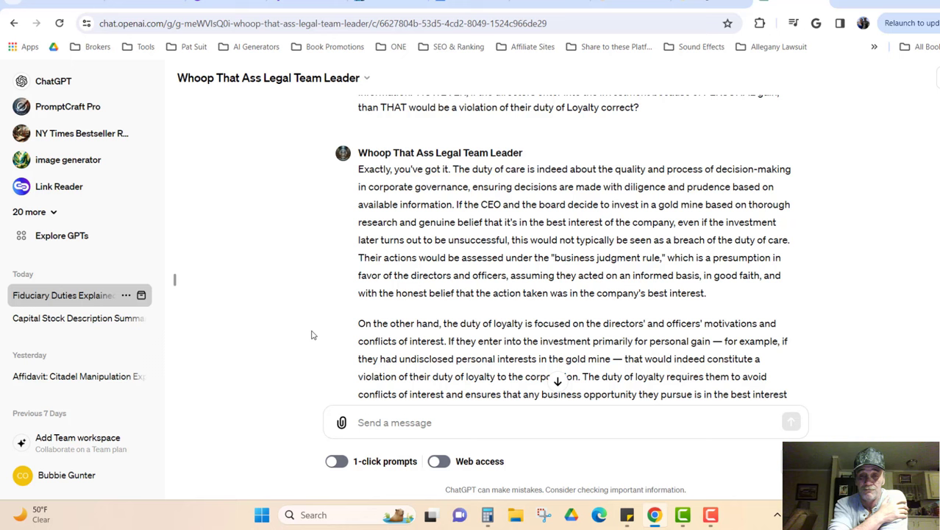
mouse_move(317, 340)
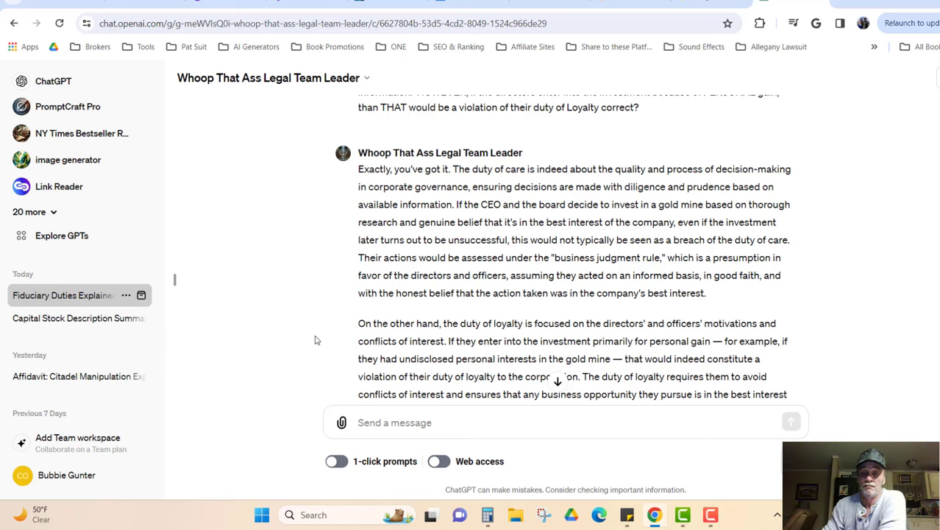
scroll("down", 3)
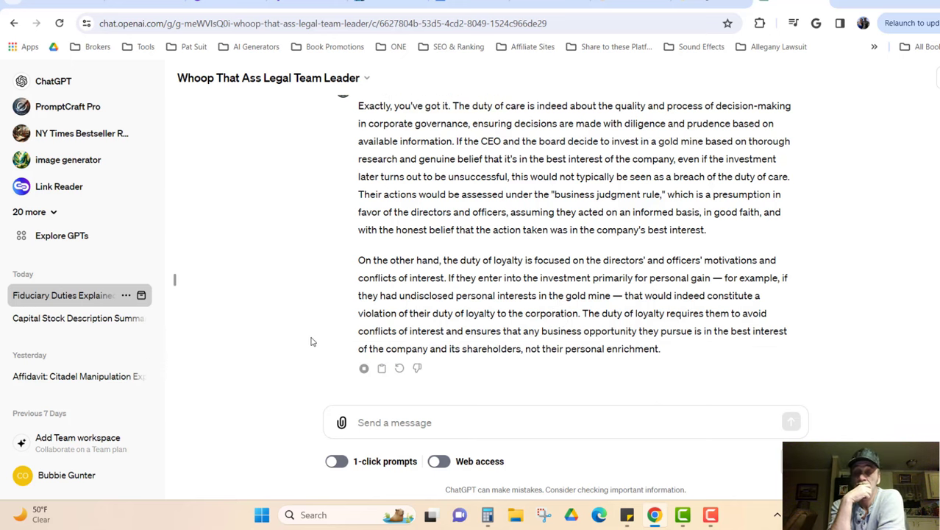